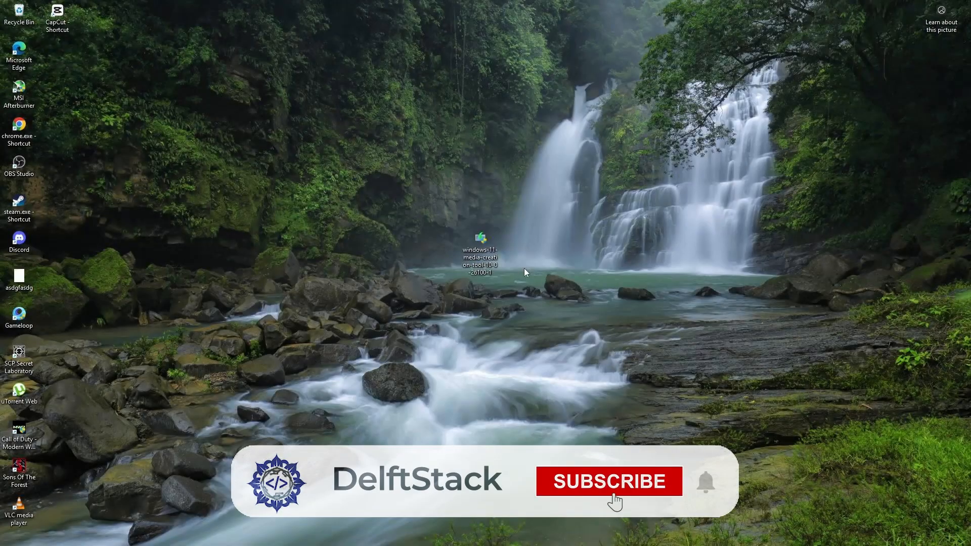
- Run the media creation tool from the desktop using Run as administrator
{"action": "left_click", "coordinate": [608, 481]}
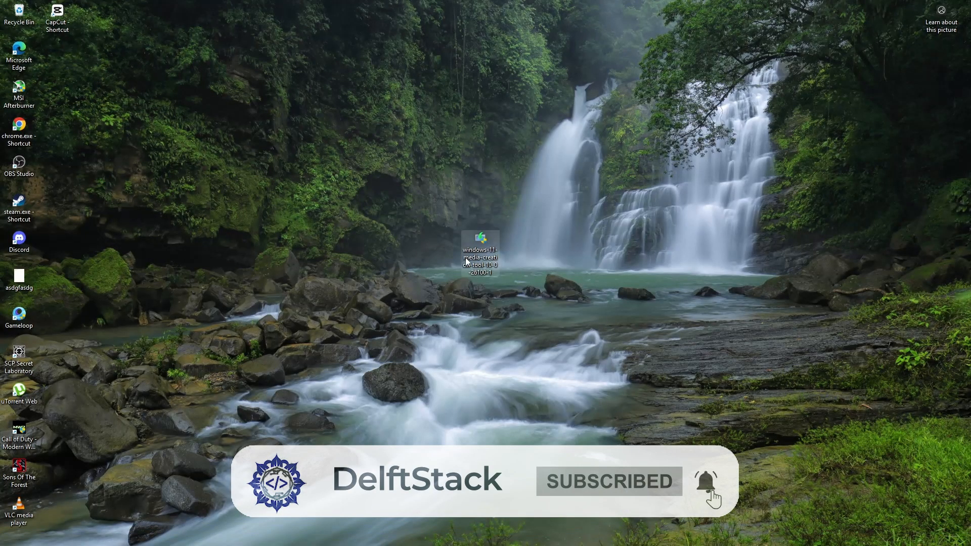
{"action": "mouse_move", "coordinate": [566, 250]}
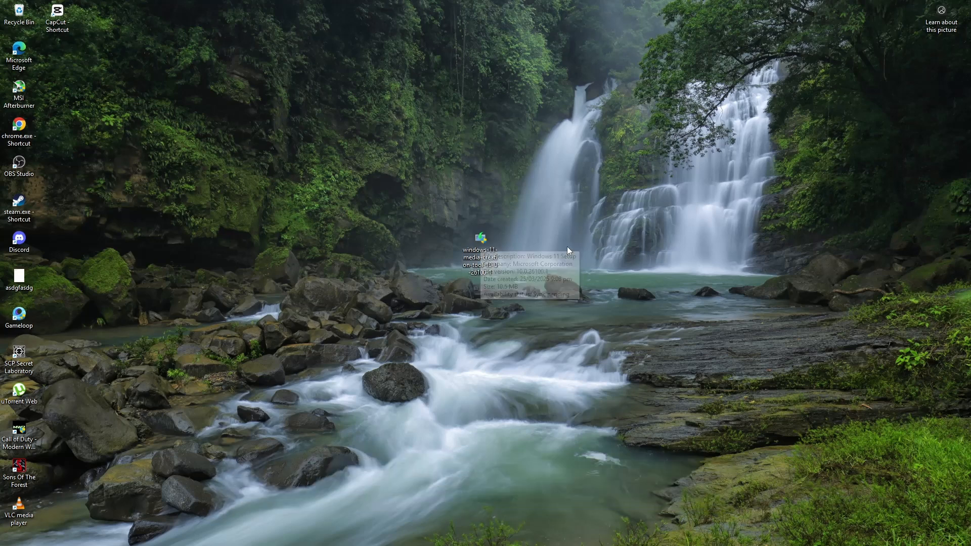
{"action": "mouse_move", "coordinate": [567, 250]}
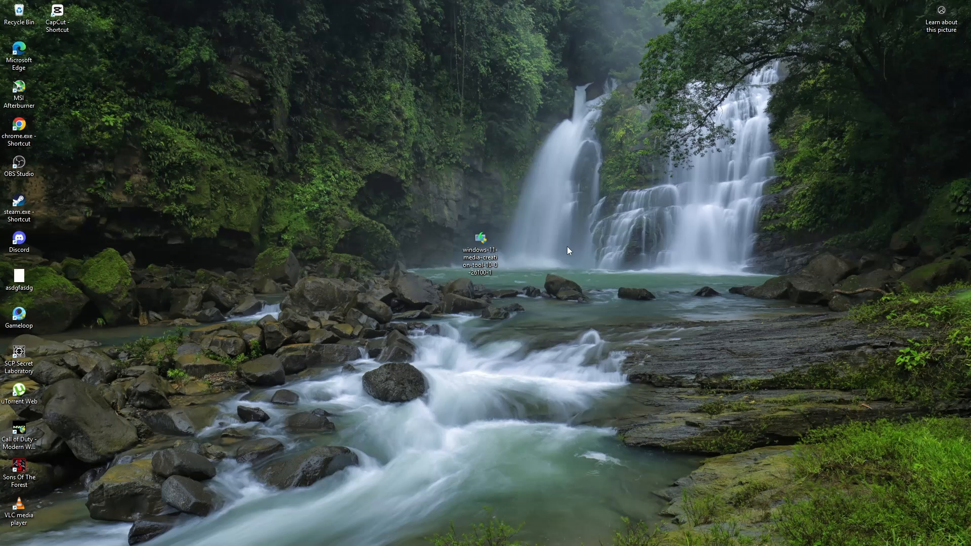
{"action": "mouse_move", "coordinate": [564, 251]}
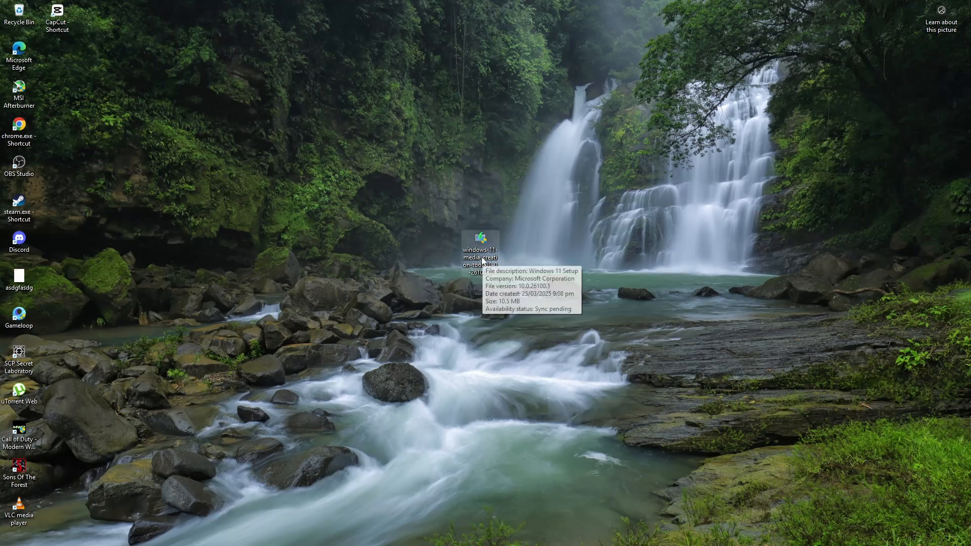
{"action": "mouse_move", "coordinate": [563, 256]}
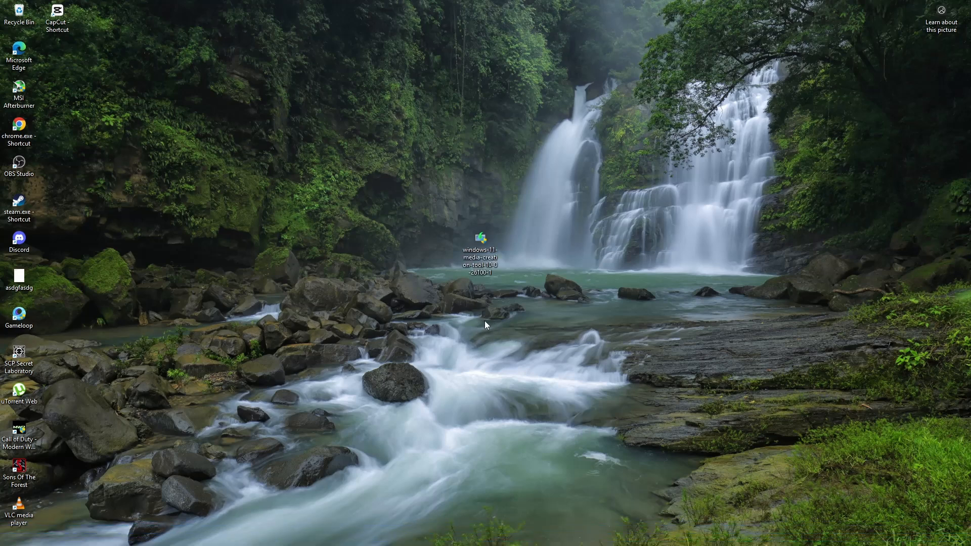
{"action": "mouse_move", "coordinate": [485, 324]}
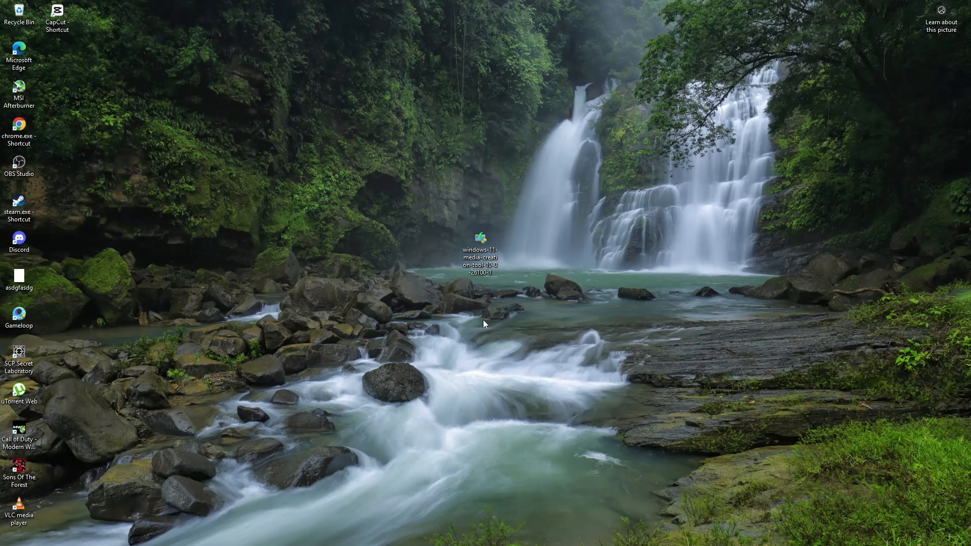
{"action": "mouse_move", "coordinate": [477, 301]}
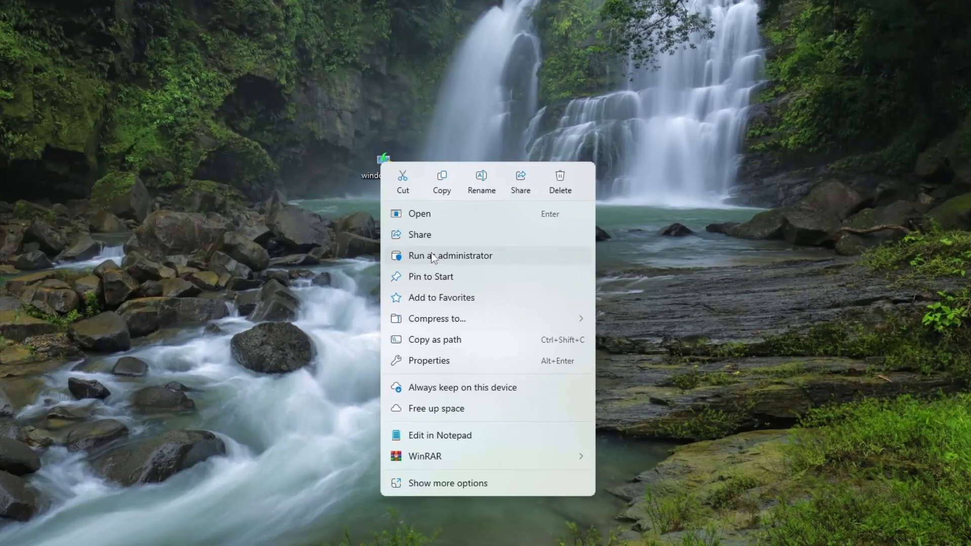
{"action": "mouse_move", "coordinate": [448, 260]}
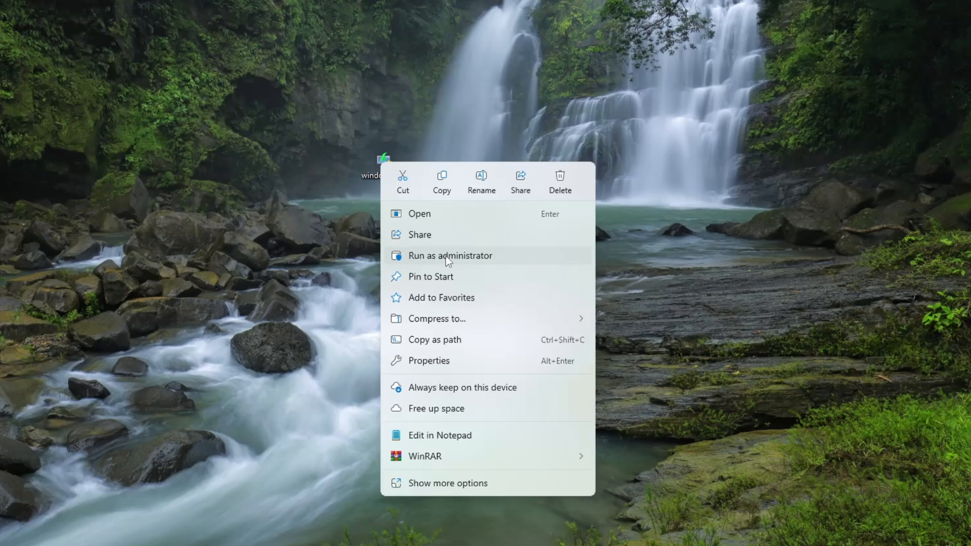
{"action": "left_click", "coordinate": [428, 360]}
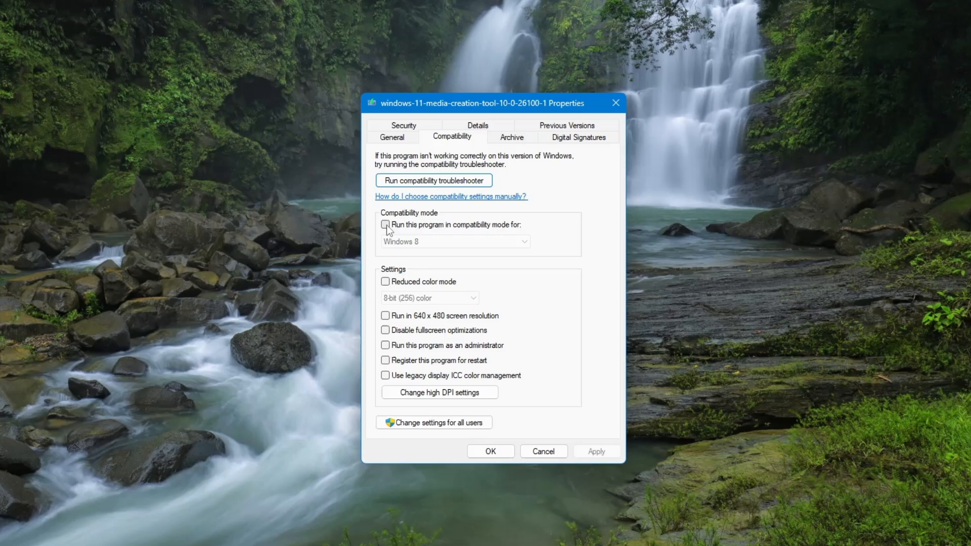
- Enable Windows 7 compatibility mode in the tool's Properties, save with OK, then bring up Start
{"action": "left_click", "coordinate": [385, 225]}
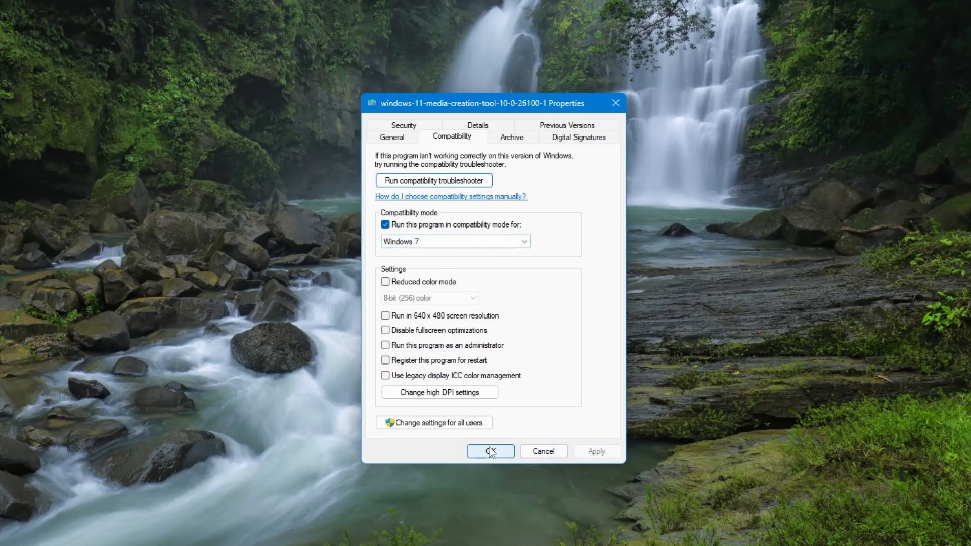
{"action": "left_click", "coordinate": [490, 451]}
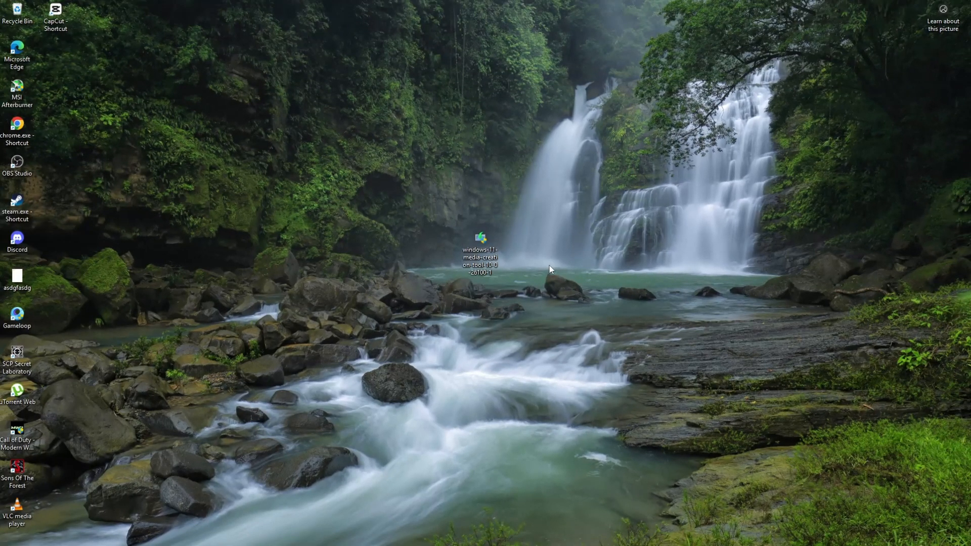
{"action": "mouse_move", "coordinate": [350, 438]}
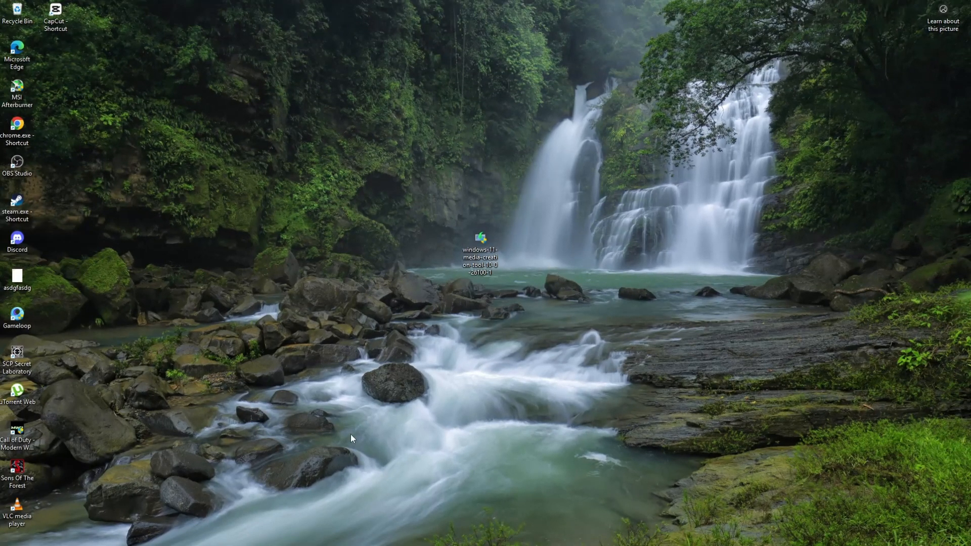
{"action": "left_click", "coordinate": [204, 534]}
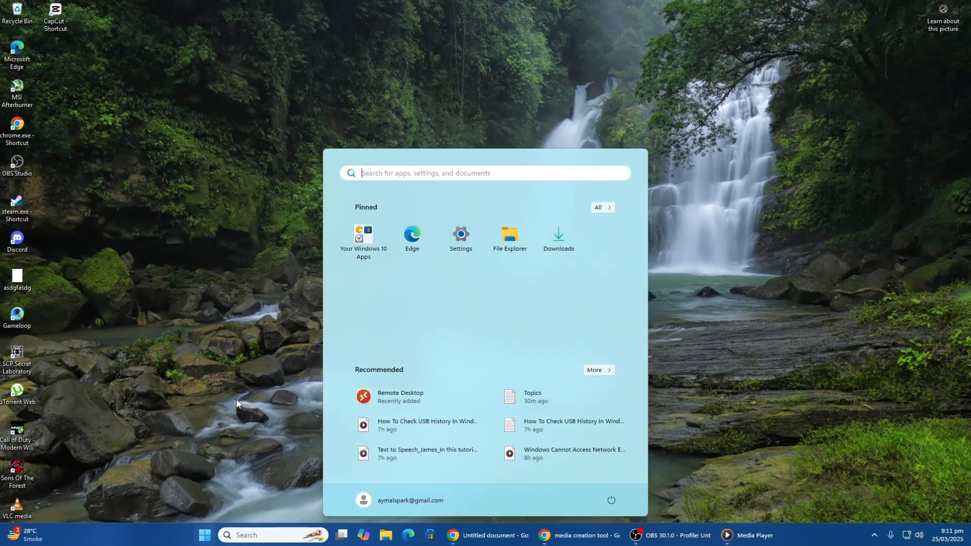
- Confirm on Settings' Windows Update page that the PC is up to date, then minimize Settings
{"action": "left_click", "coordinate": [460, 237]}
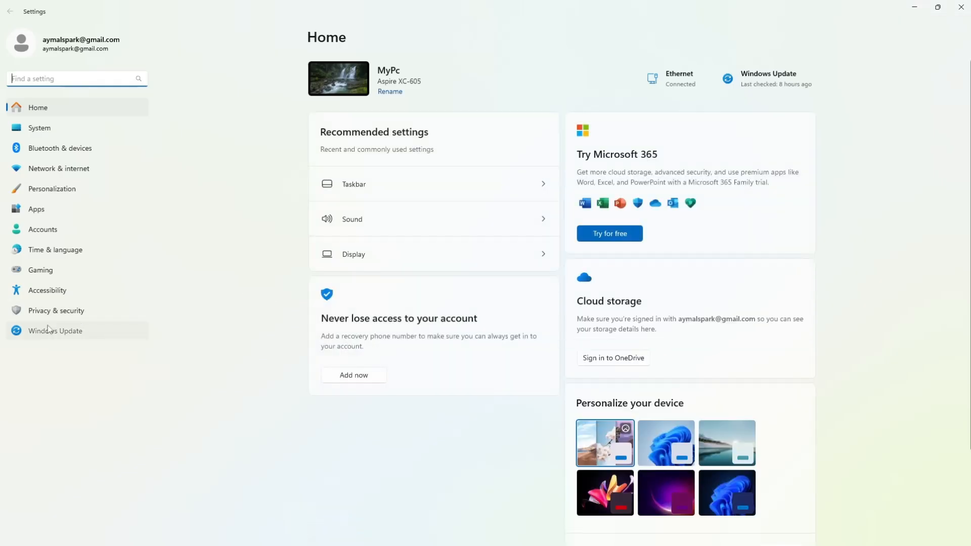
{"action": "left_click", "coordinate": [55, 330]}
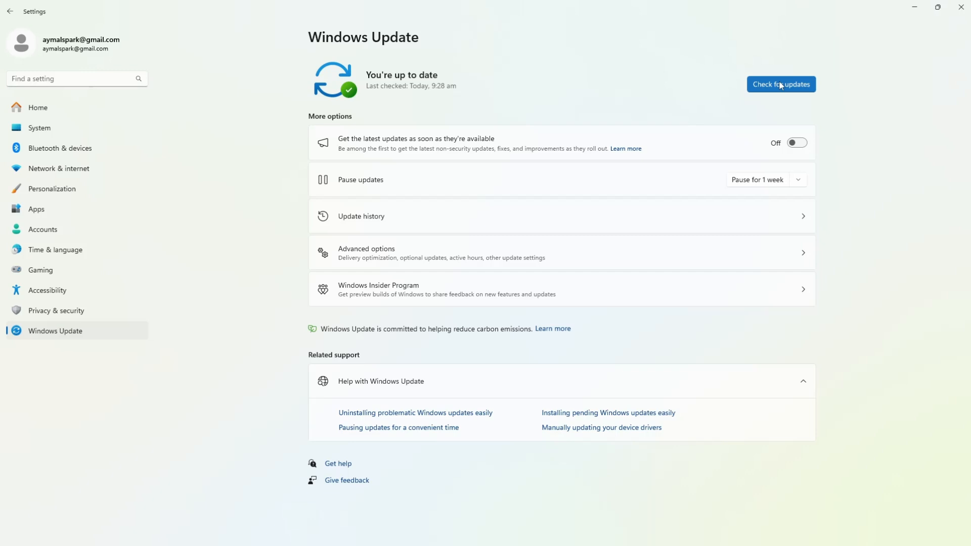
{"action": "mouse_move", "coordinate": [914, 5]}
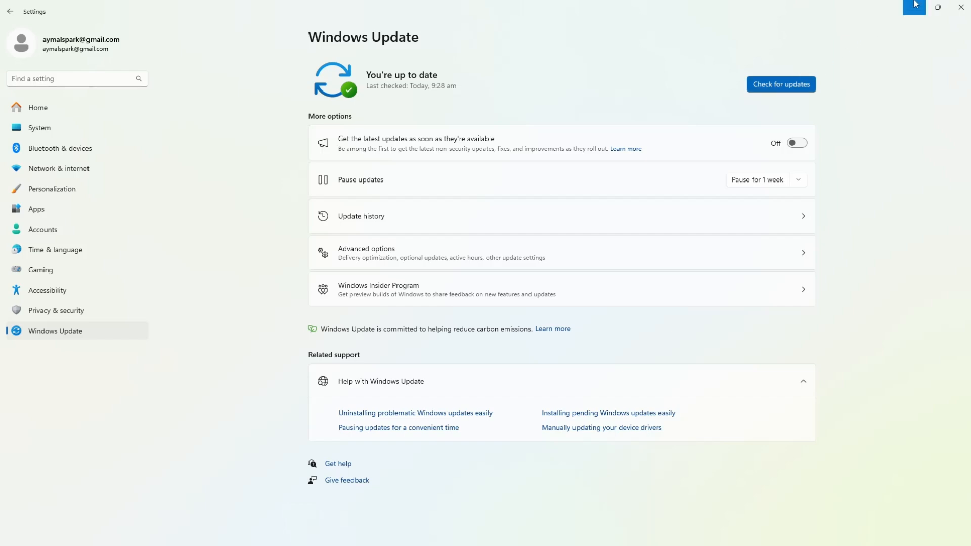
{"action": "left_click", "coordinate": [960, 7]}
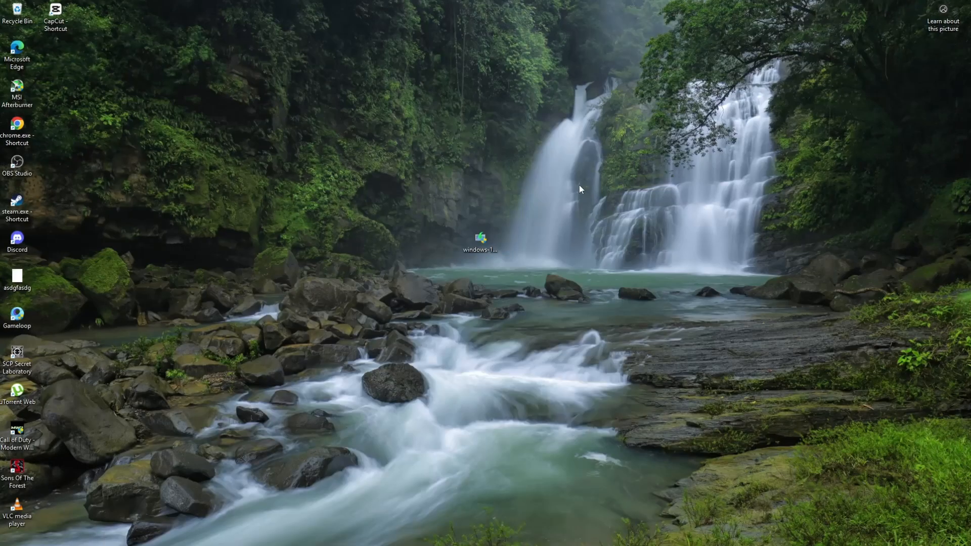
{"action": "mouse_move", "coordinate": [455, 310]}
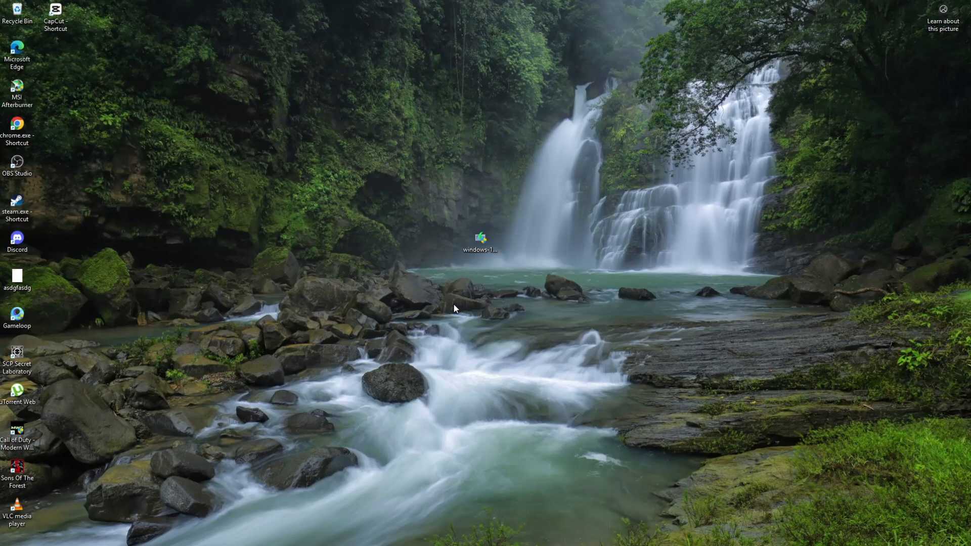
{"action": "mouse_move", "coordinate": [454, 310]}
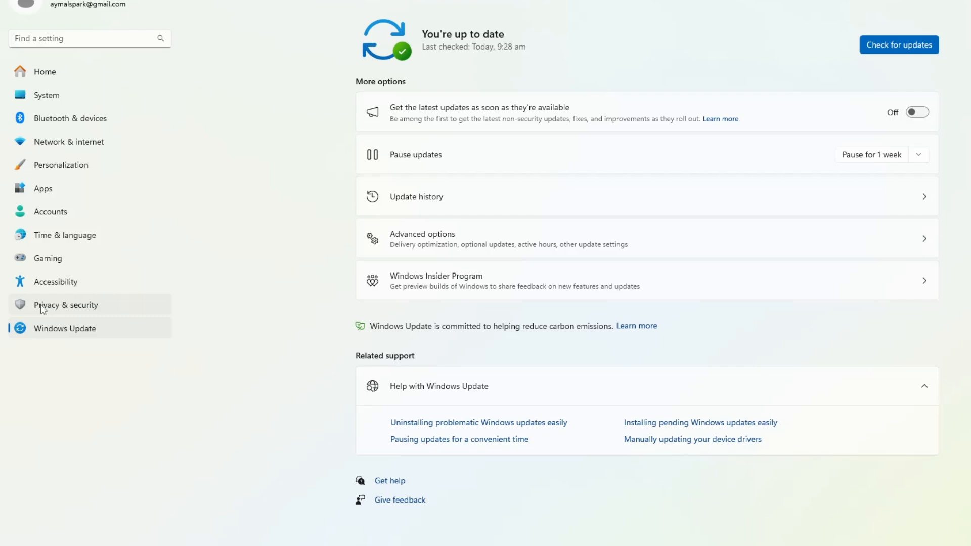
- Verify Real-time protection is On in Windows Security's Virus & threat protection settings, then close it
{"action": "left_click", "coordinate": [66, 305]}
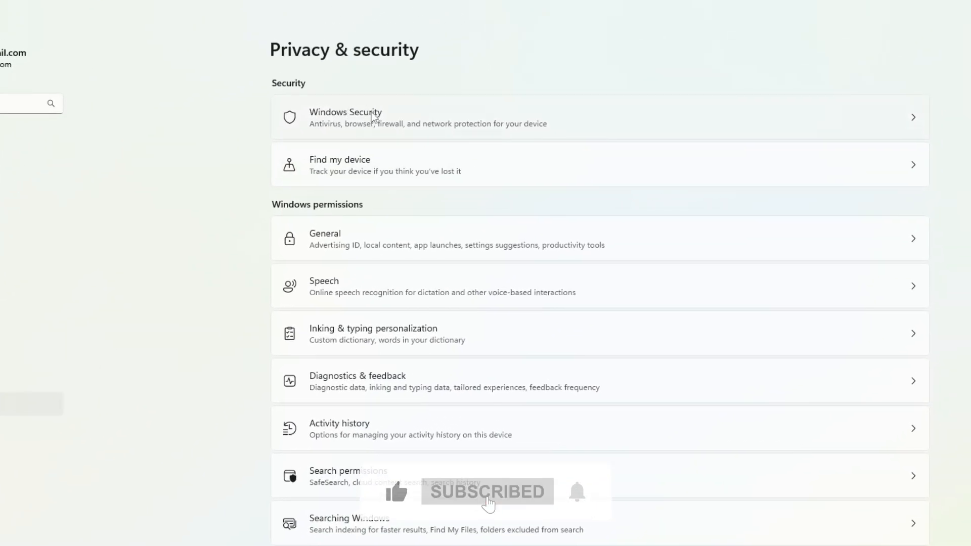
{"action": "left_click", "coordinate": [344, 118]}
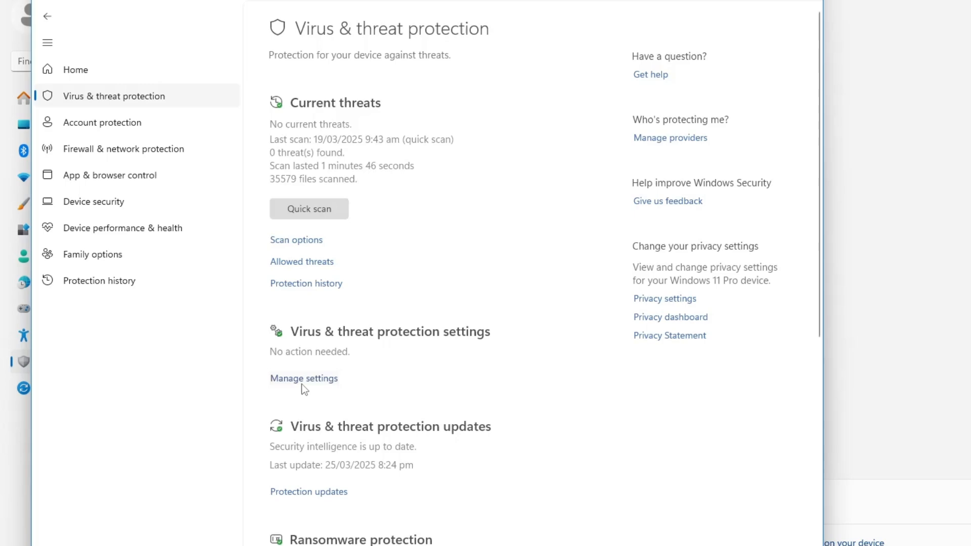
{"action": "left_click", "coordinate": [304, 378]}
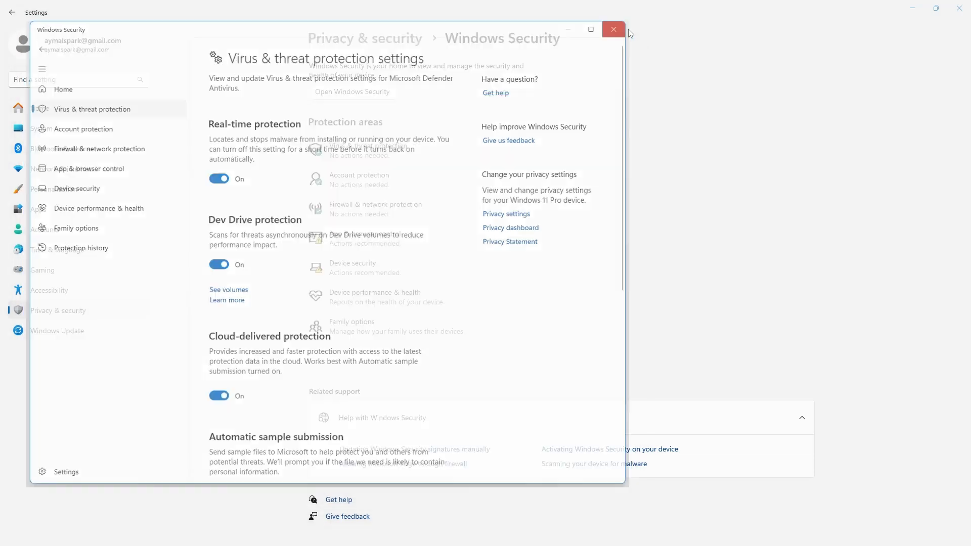
{"action": "left_click", "coordinate": [613, 30]}
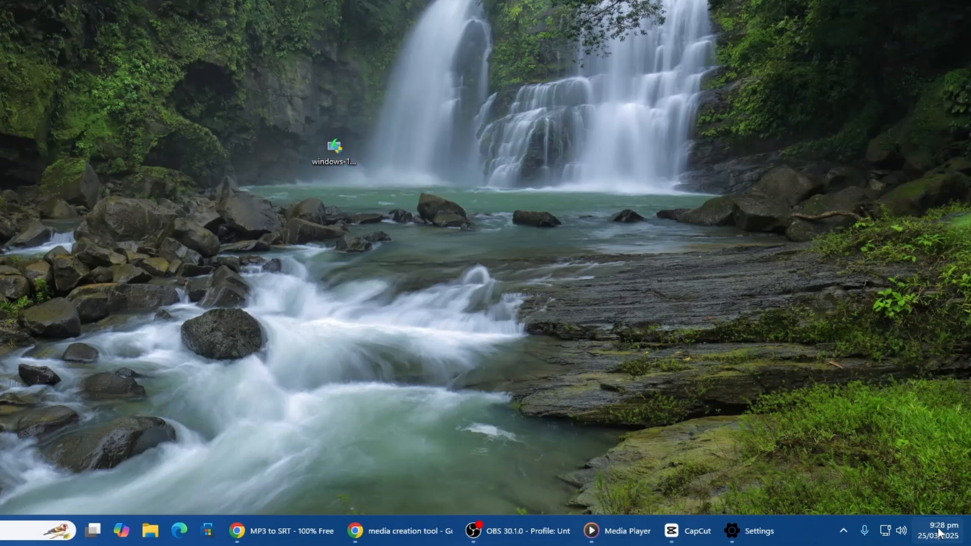
- Reach the Date & time settings via the taskbar clock's 'Adjust date and time'
{"action": "right_click", "coordinate": [941, 531]}
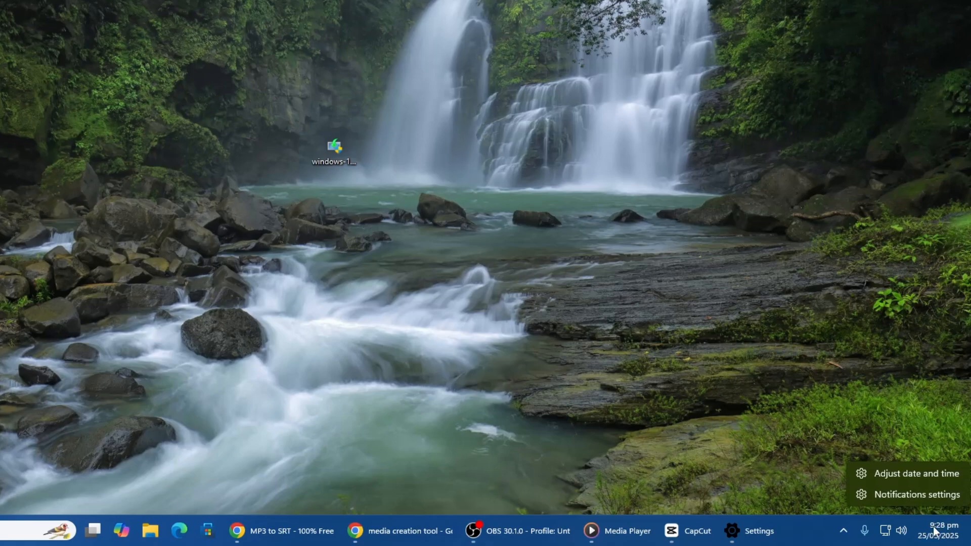
{"action": "mouse_move", "coordinate": [917, 494]}
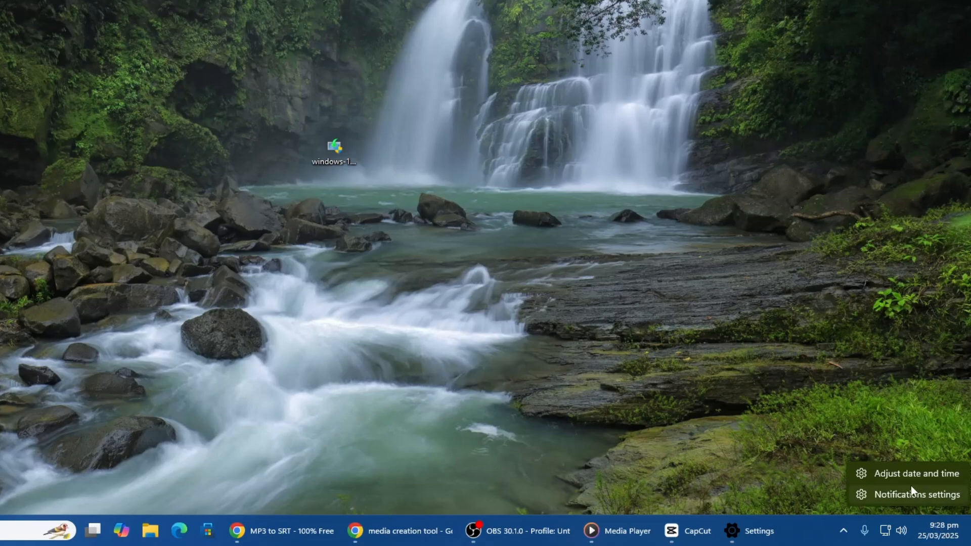
{"action": "left_click", "coordinate": [730, 530]}
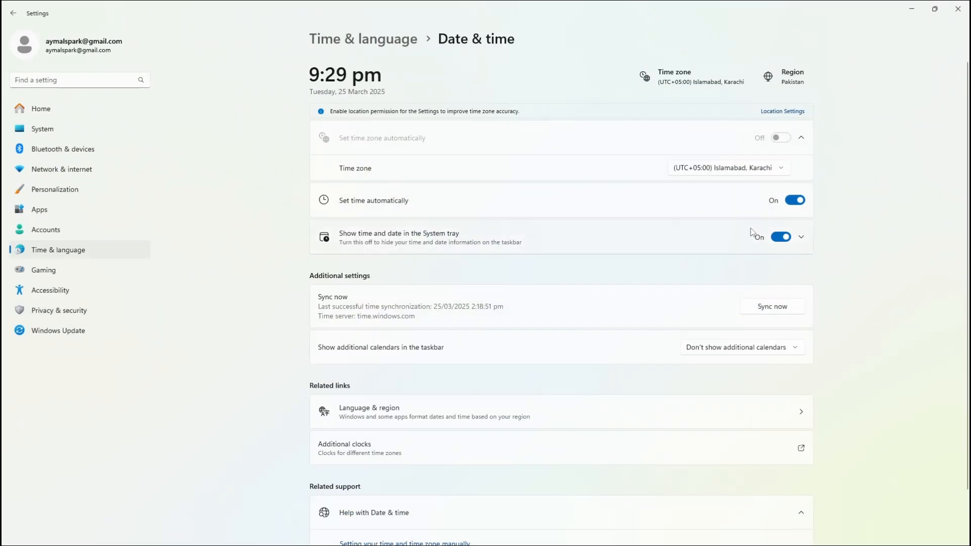
- Review the Date & time page, confirming automatic time and the Islamabad, Karachi zone
{"action": "scroll", "scroll_direction": "down", "scroll_amount": 3}
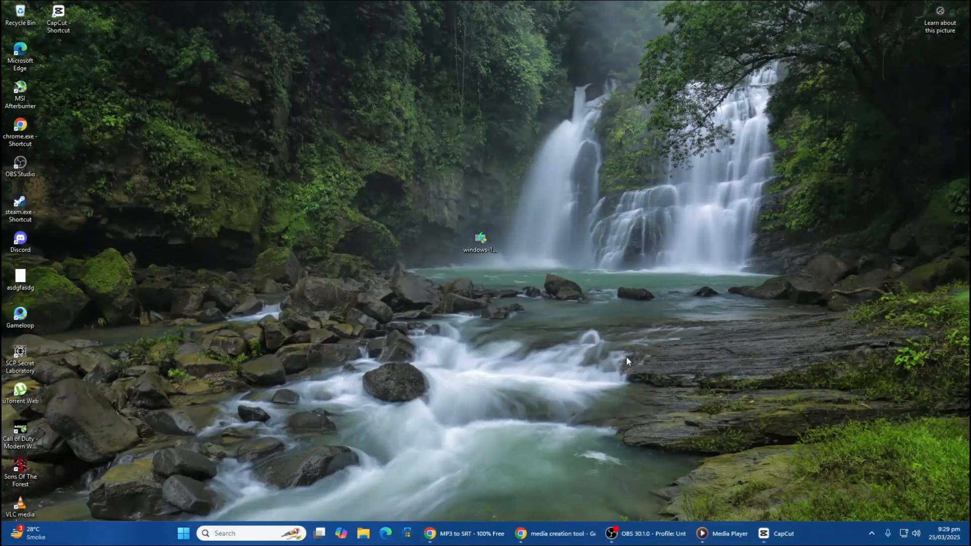
- Show This PC's drives in File Explorer, including the windows 11 (G:) USB drive
{"action": "left_click", "coordinate": [319, 532]}
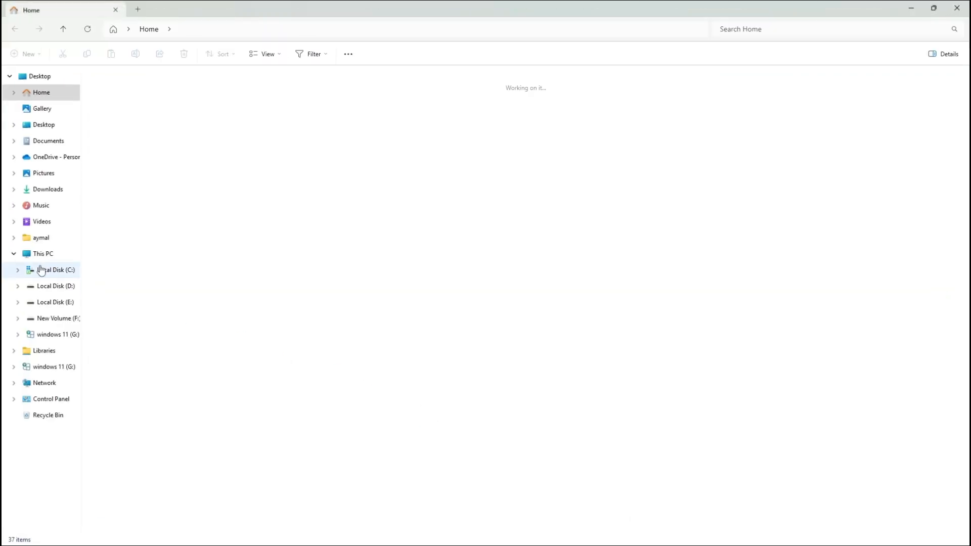
{"action": "left_click", "coordinate": [42, 253]}
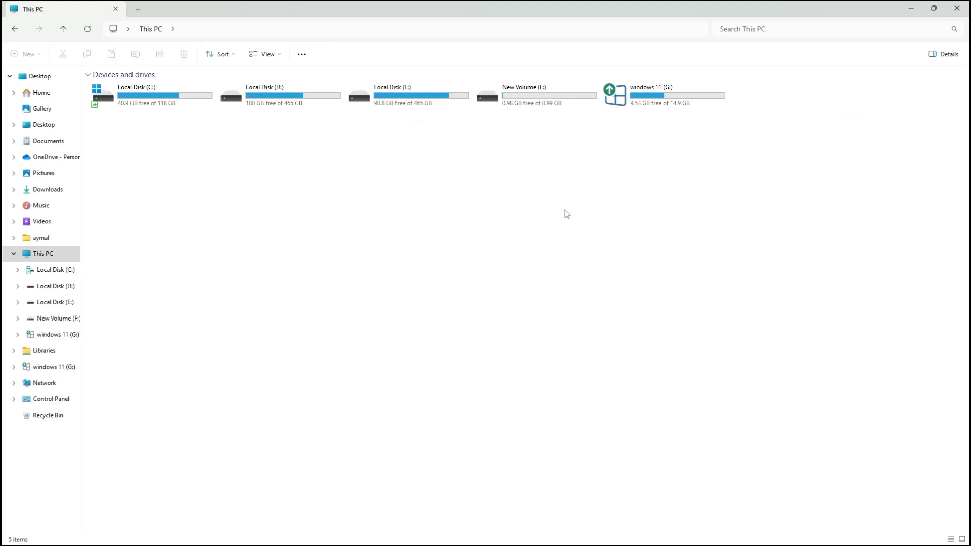
{"action": "mouse_move", "coordinate": [657, 101]}
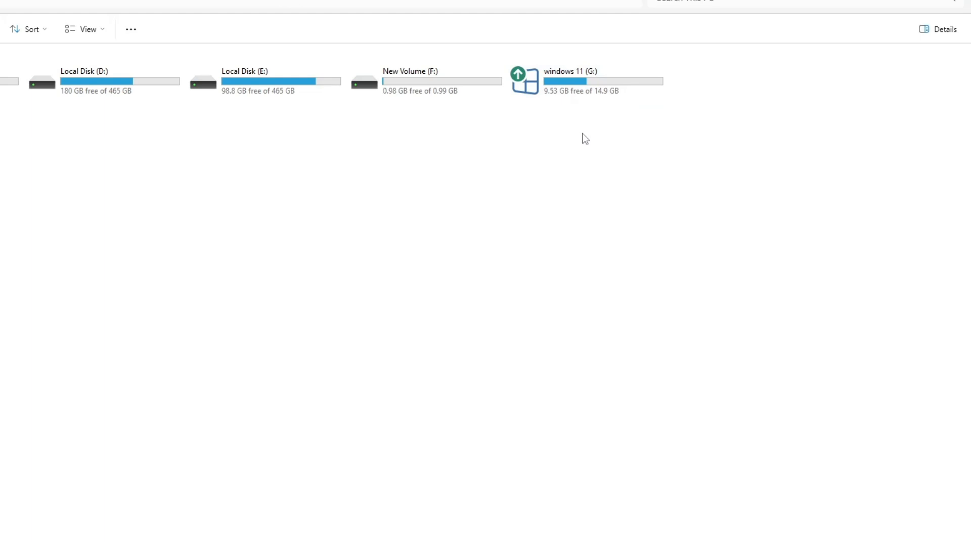
{"action": "mouse_move", "coordinate": [610, 112]}
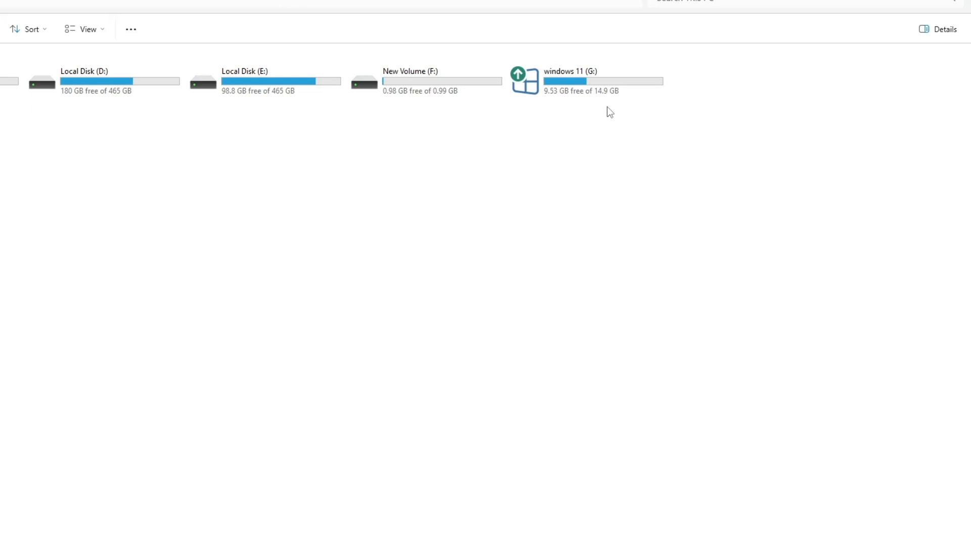
{"action": "mouse_move", "coordinate": [603, 90]}
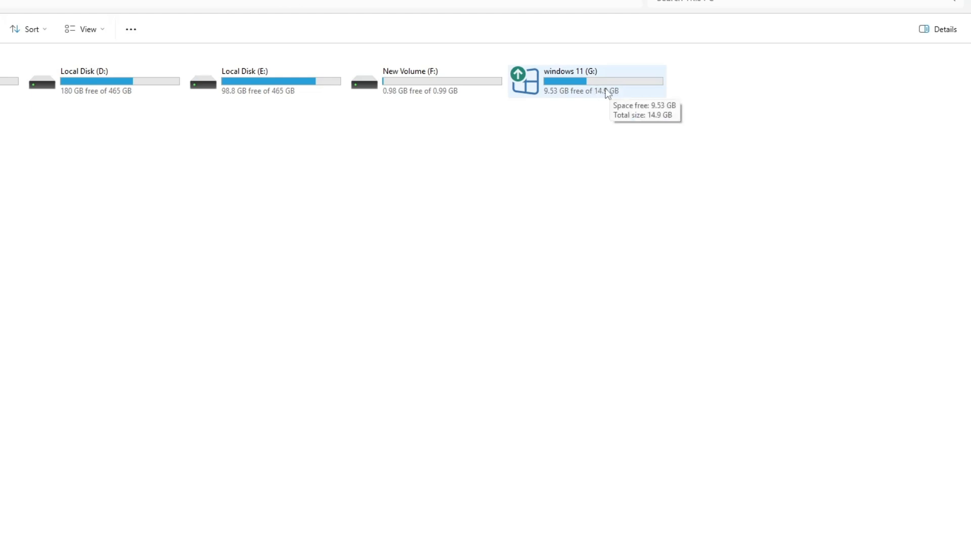
{"action": "mouse_move", "coordinate": [609, 93]}
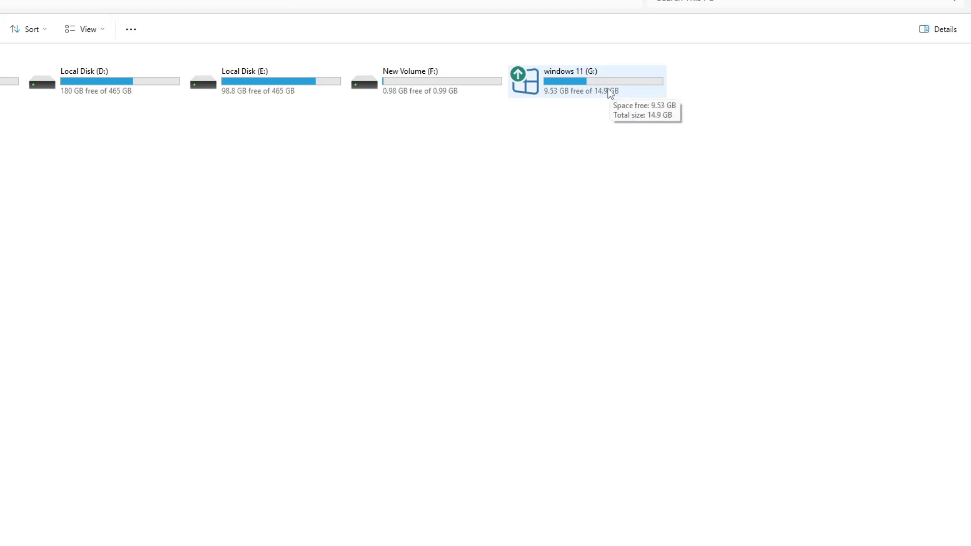
- Start a quick format of the windows 11 (G:) USB drive with the NTFS file system
{"action": "right_click", "coordinate": [586, 81]}
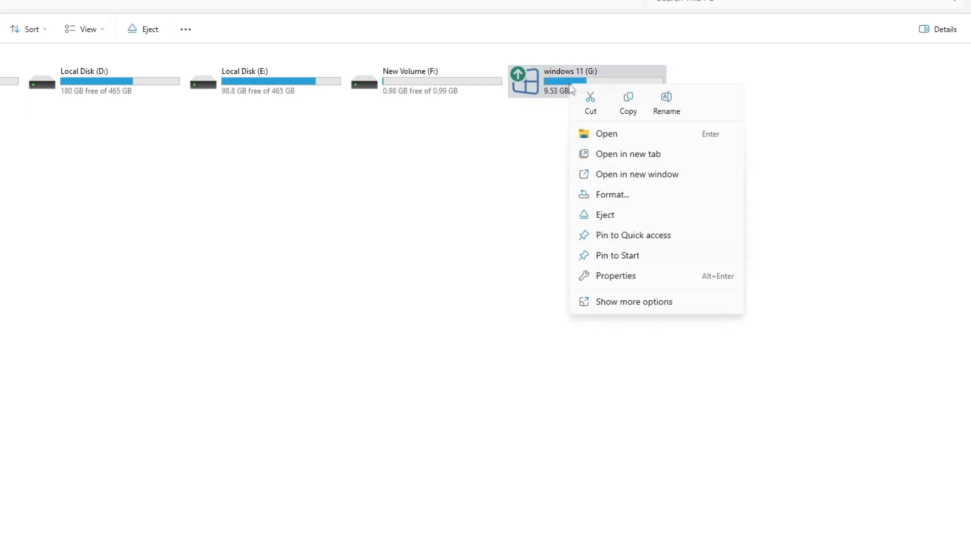
{"action": "mouse_move", "coordinate": [605, 198]}
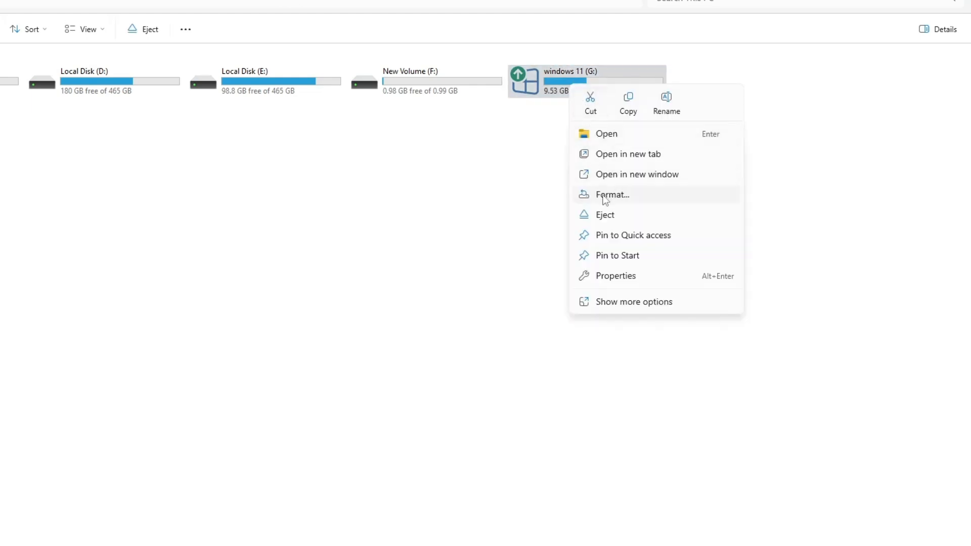
{"action": "left_click", "coordinate": [517, 222]}
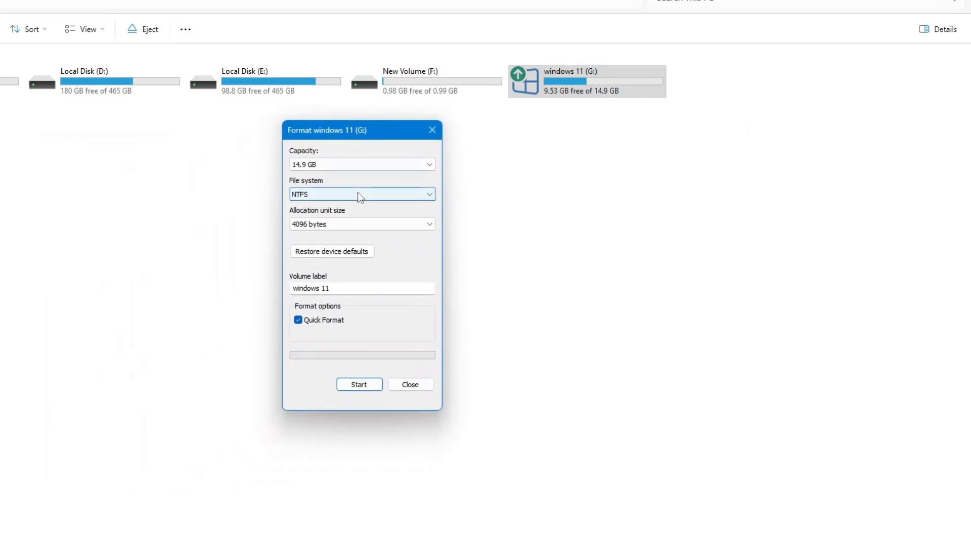
{"action": "left_click", "coordinate": [362, 194]}
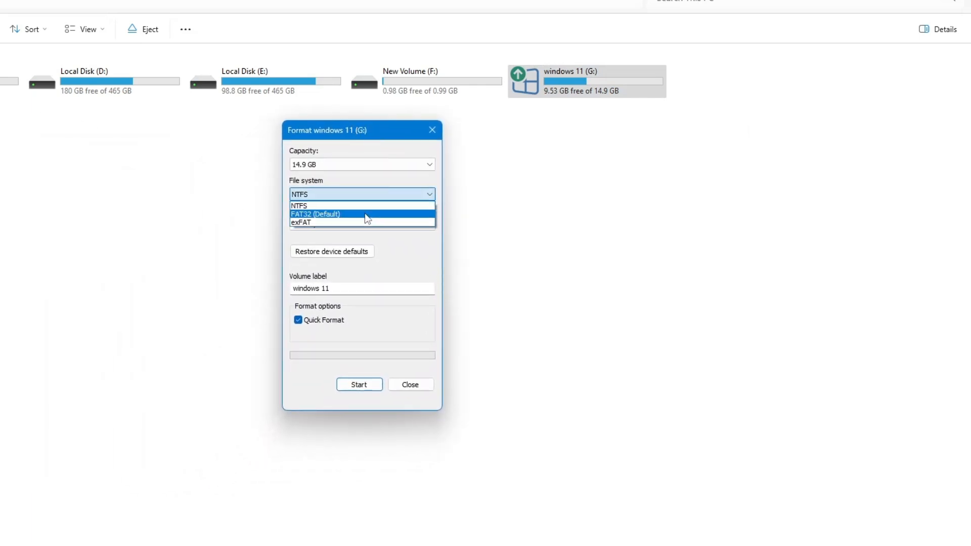
{"action": "left_click", "coordinate": [300, 205]}
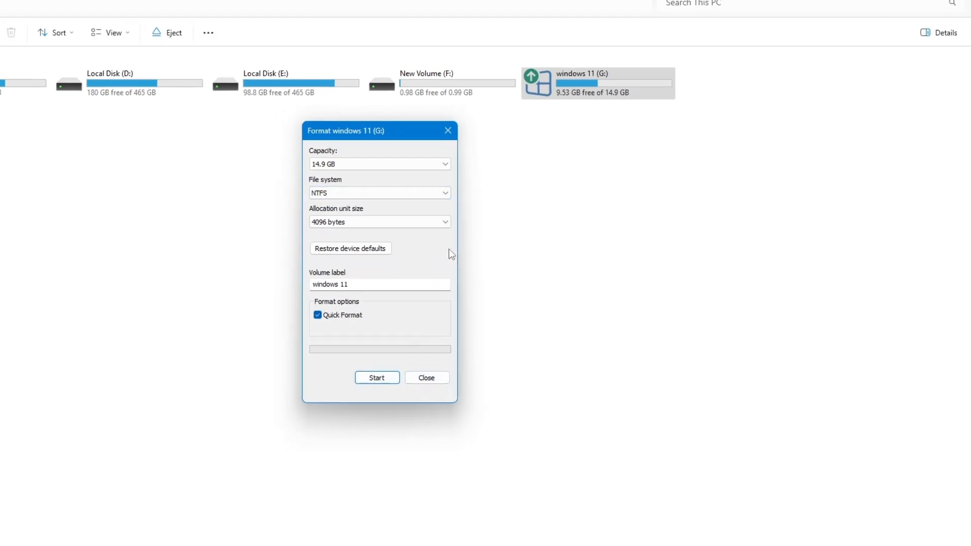
{"action": "left_click", "coordinate": [426, 377]}
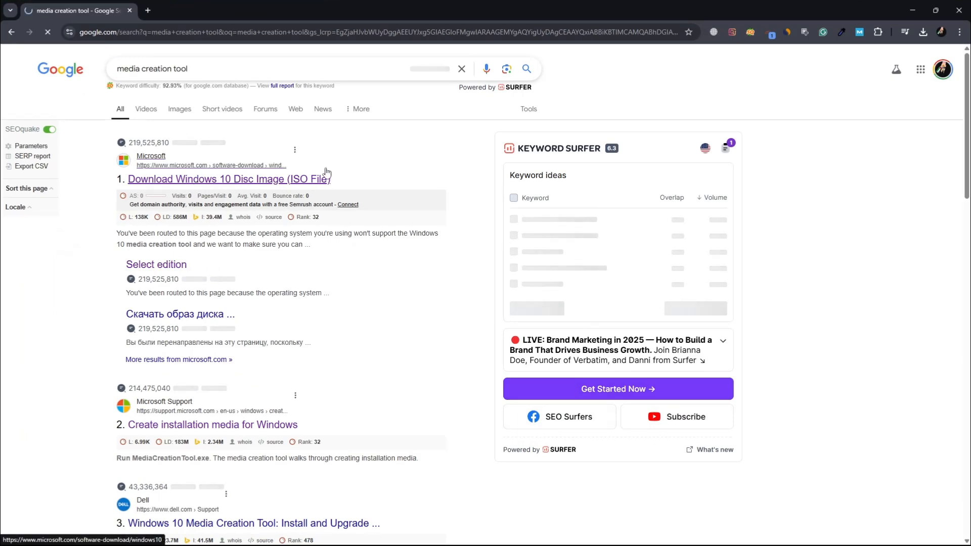
- From the Microsoft search result, get the media creation tool via Download Now
{"action": "left_click", "coordinate": [229, 179]}
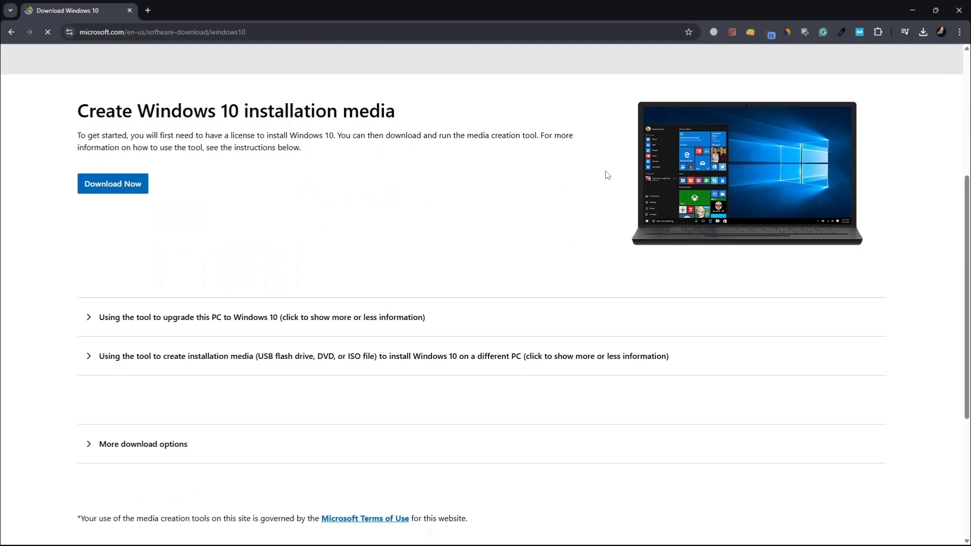
{"action": "left_click", "coordinate": [113, 184]}
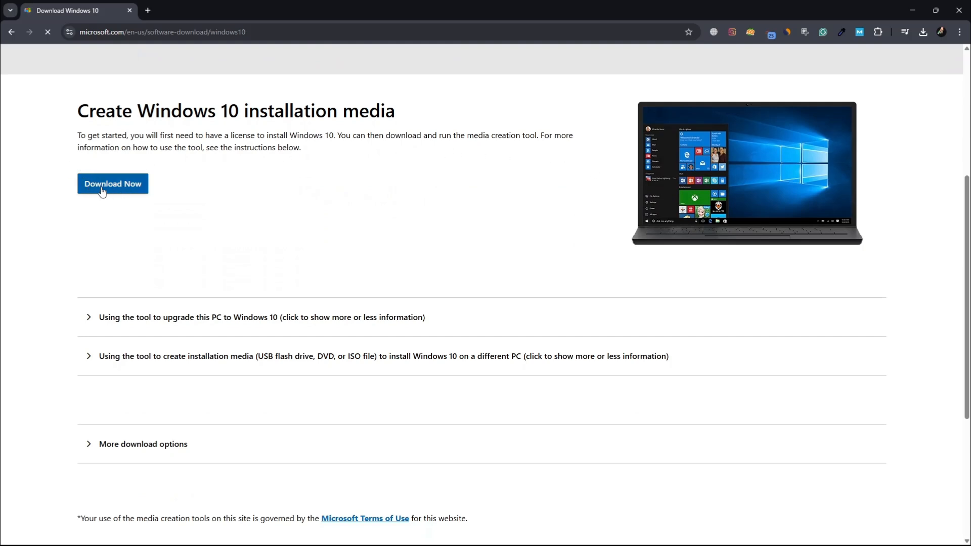
{"action": "left_click", "coordinate": [113, 184]}
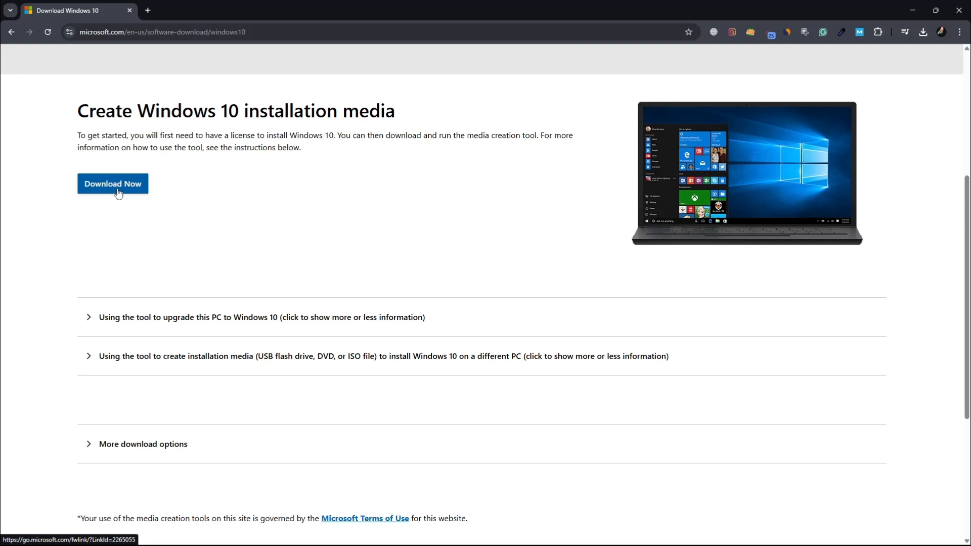
{"action": "mouse_move", "coordinate": [522, 117]}
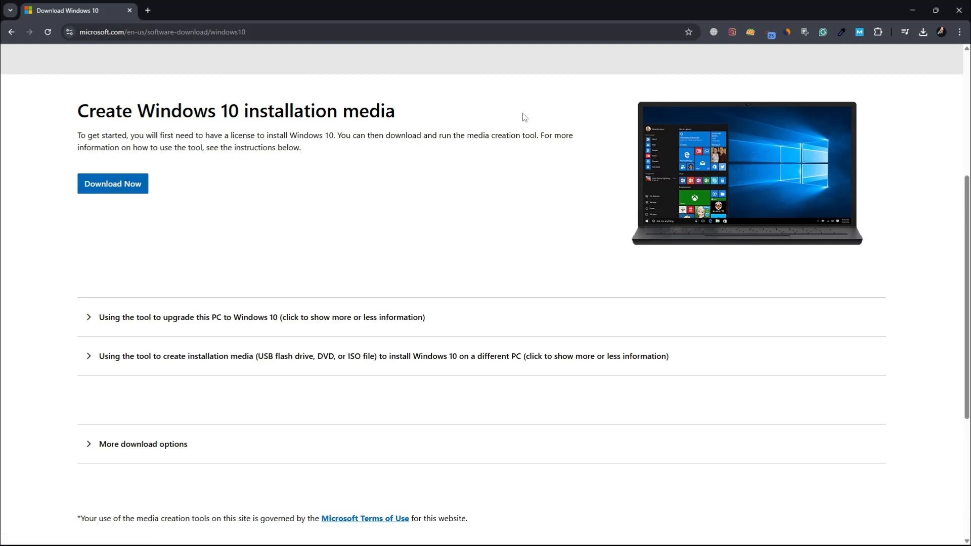